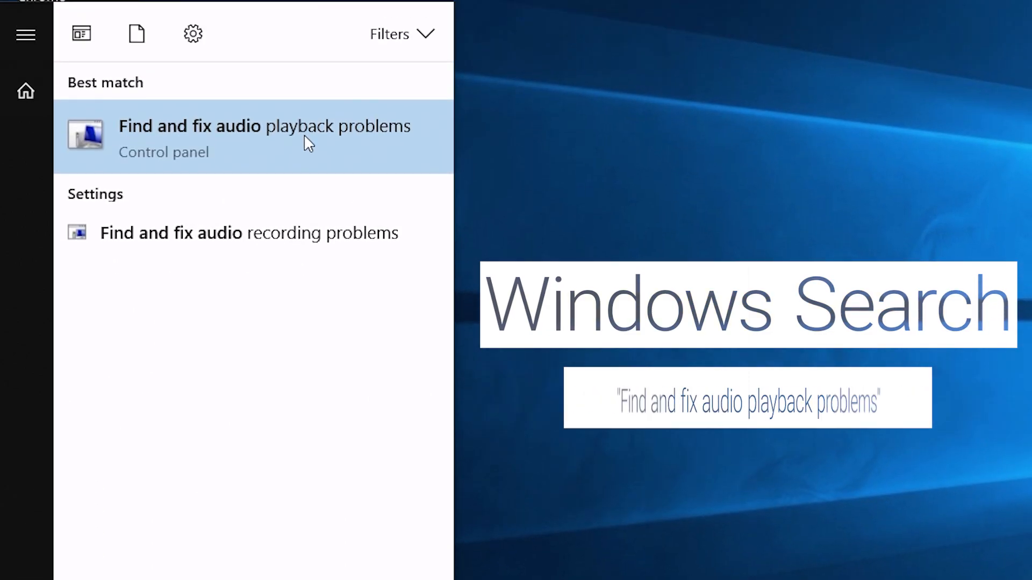
Step: Launch the Playing Audio troubleshooter from search and begin its playback diagnosis
{"action": "left_click", "coordinate": [263, 125]}
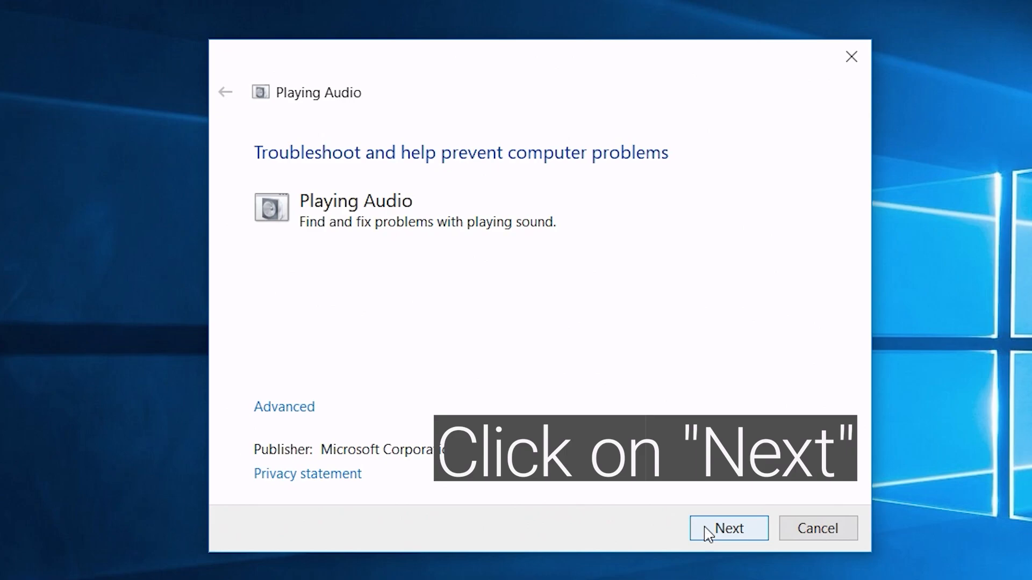
{"action": "left_click", "coordinate": [727, 528]}
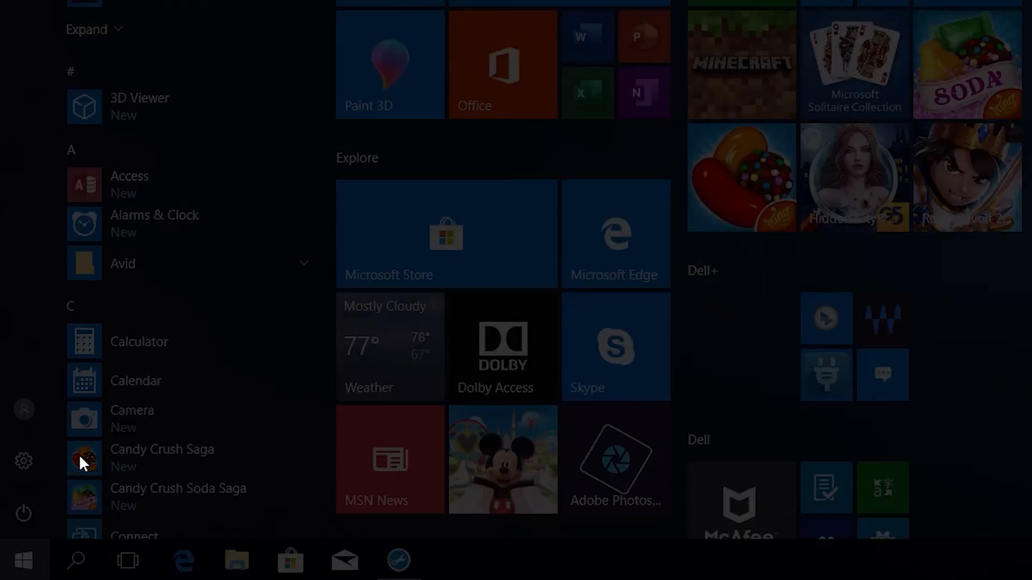
Step: Launch the SupportAssist desktop app from the Start menu's Best match result
{"action": "left_click", "coordinate": [23, 514]}
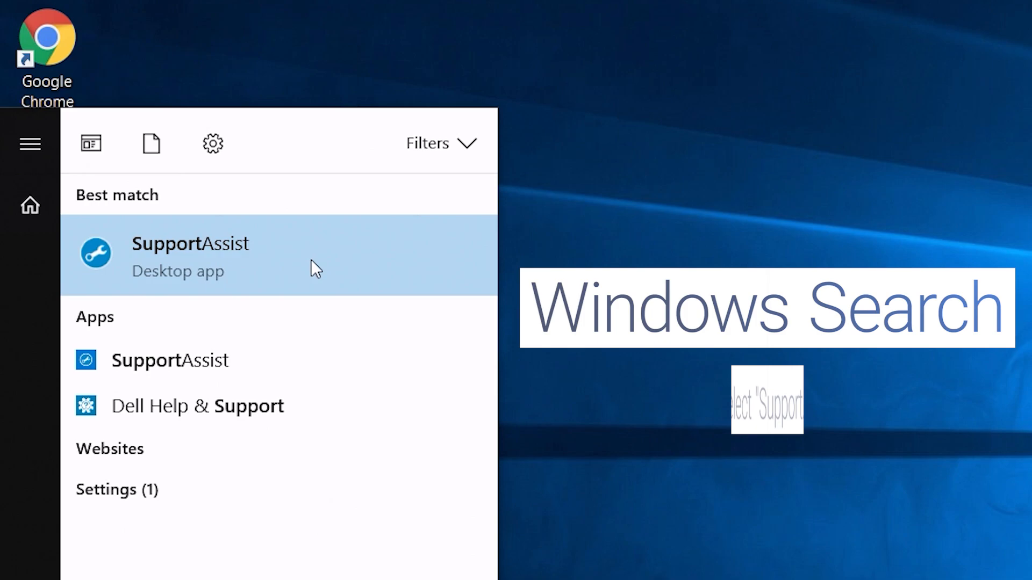
{"action": "left_click", "coordinate": [191, 257]}
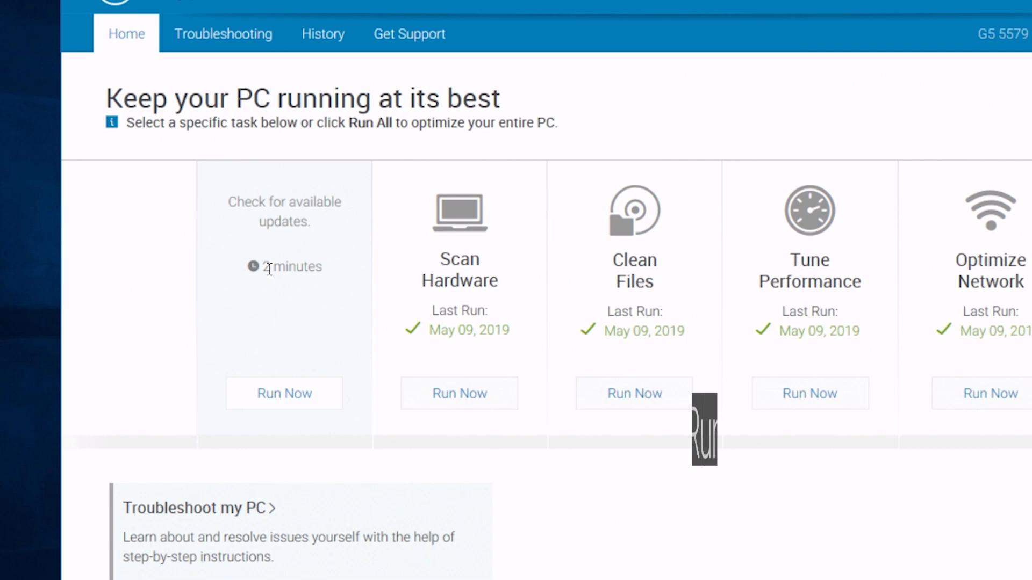
Step: Run the Get Drivers & Downloads check and install the driver updates it finds
{"action": "left_click", "coordinate": [284, 393]}
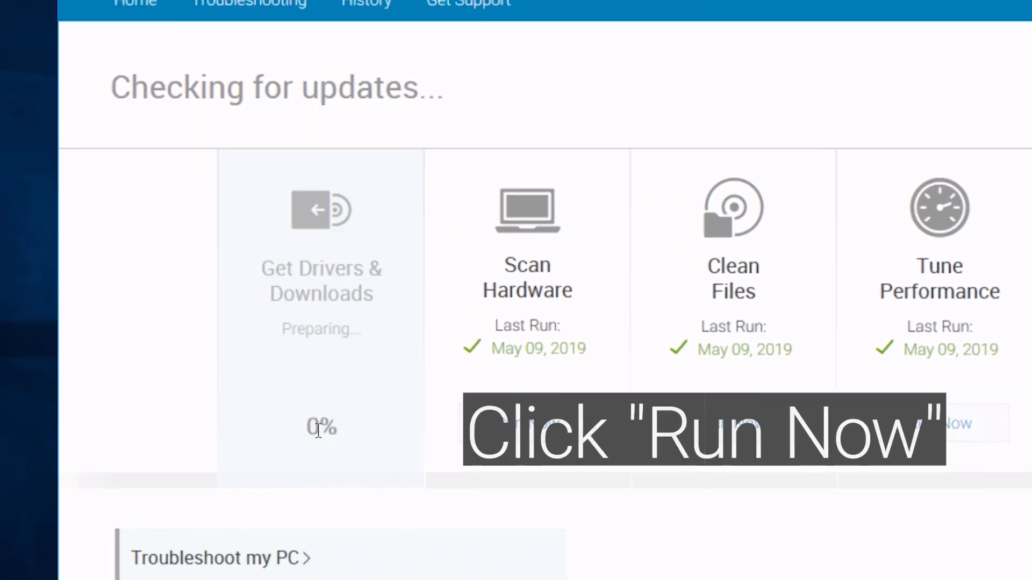
{"action": "left_click", "coordinate": [948, 423]}
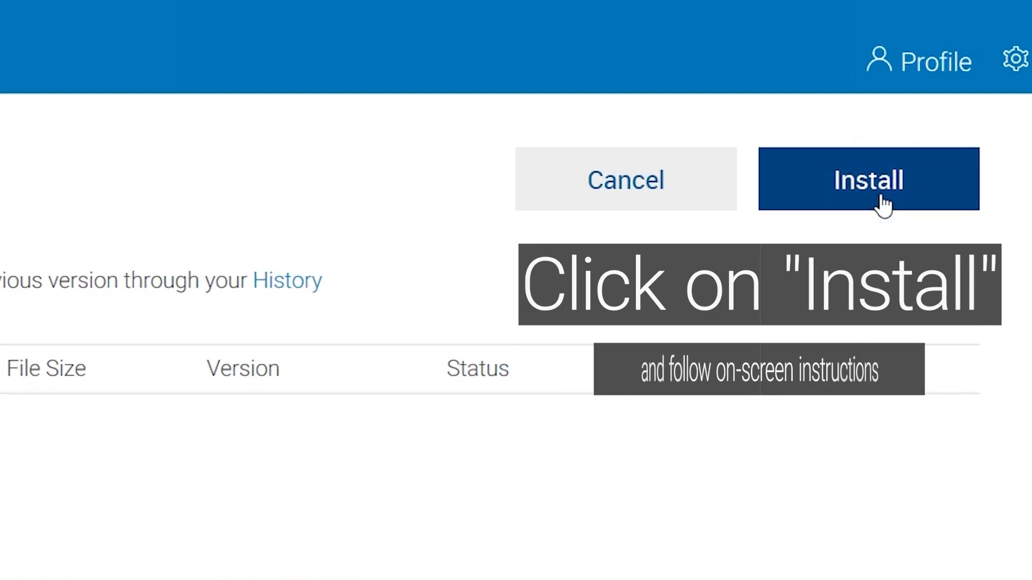
{"action": "left_click", "coordinate": [868, 180]}
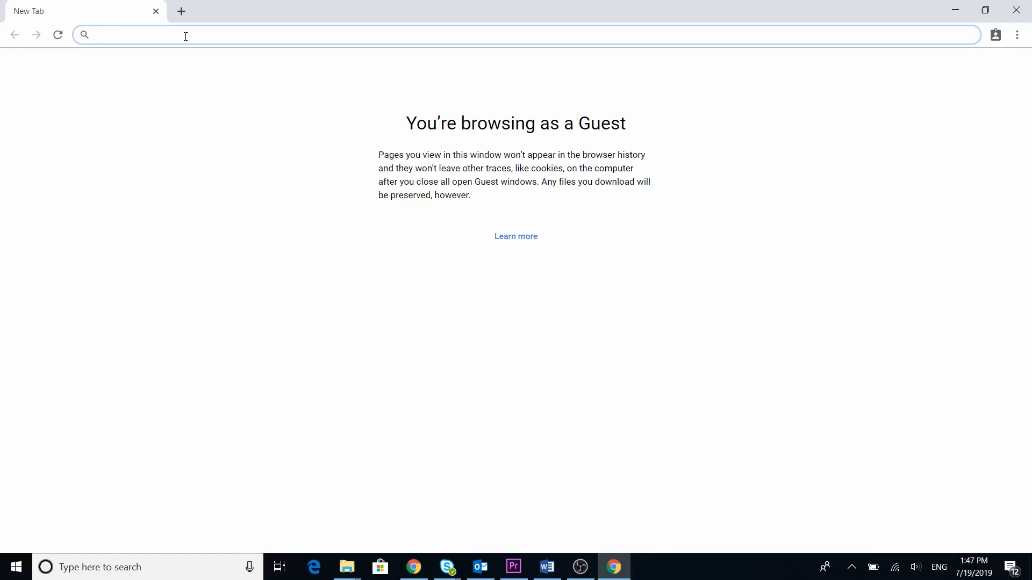
{"action": "type", "text": "www.dell"}
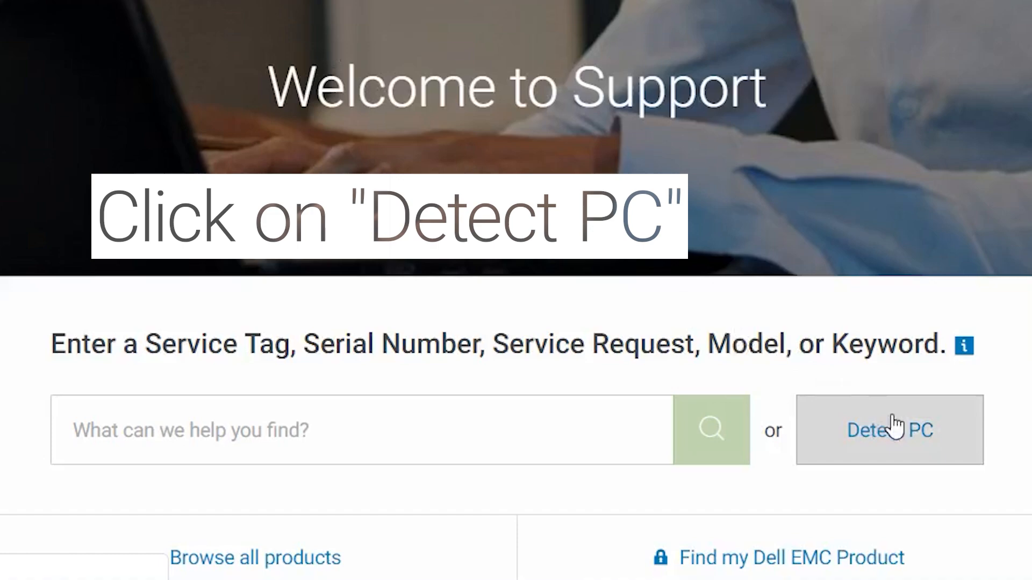
{"action": "left_click", "coordinate": [889, 430]}
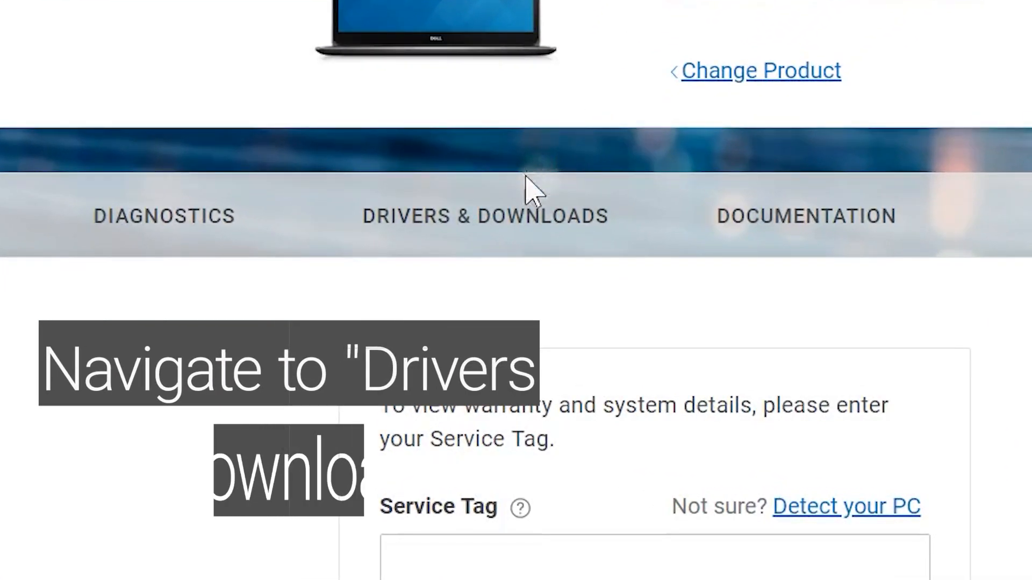
{"action": "left_click", "coordinate": [484, 216]}
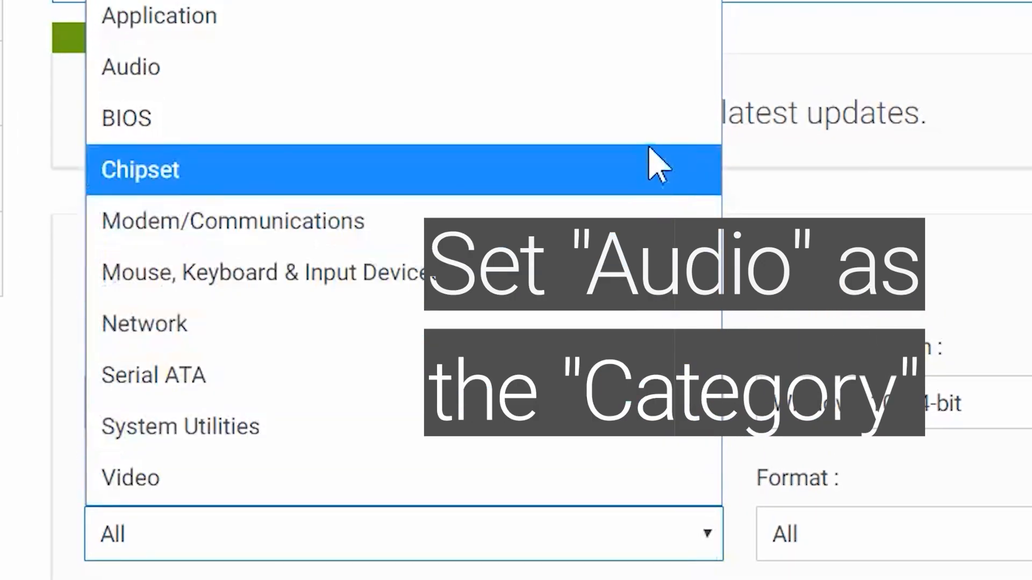
Step: Filter to the Audio category, download the Realtek High Definition Audio driver EXE, and run it
{"action": "left_click", "coordinate": [130, 67]}
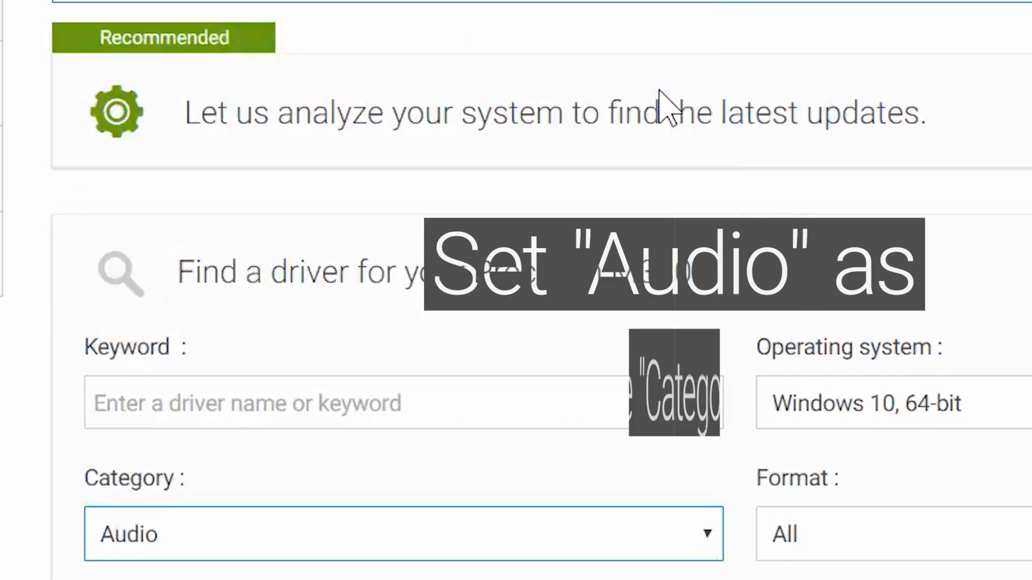
{"action": "scroll", "scroll_direction": "down", "scroll_amount": 3}
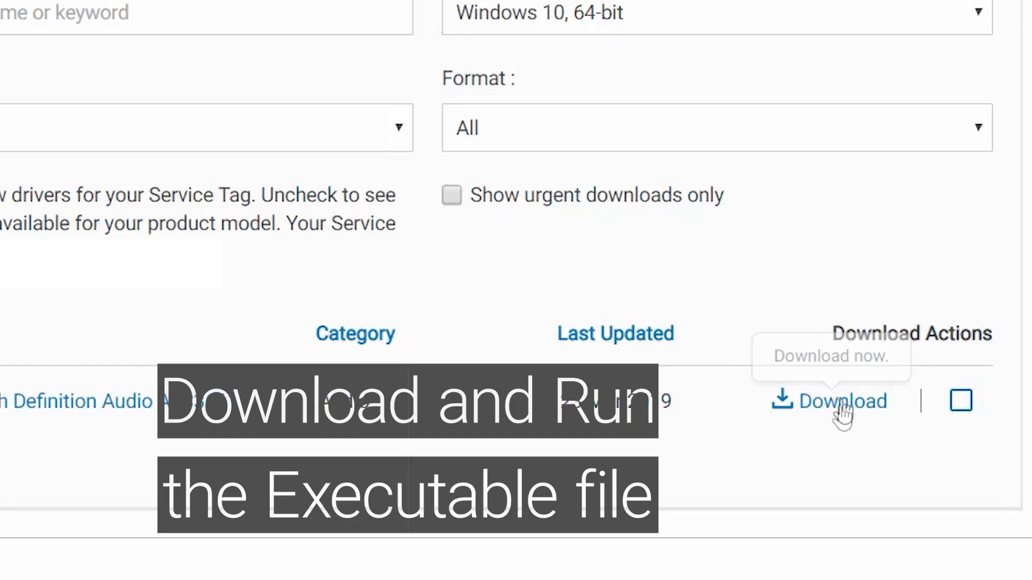
{"action": "left_click", "coordinate": [841, 401]}
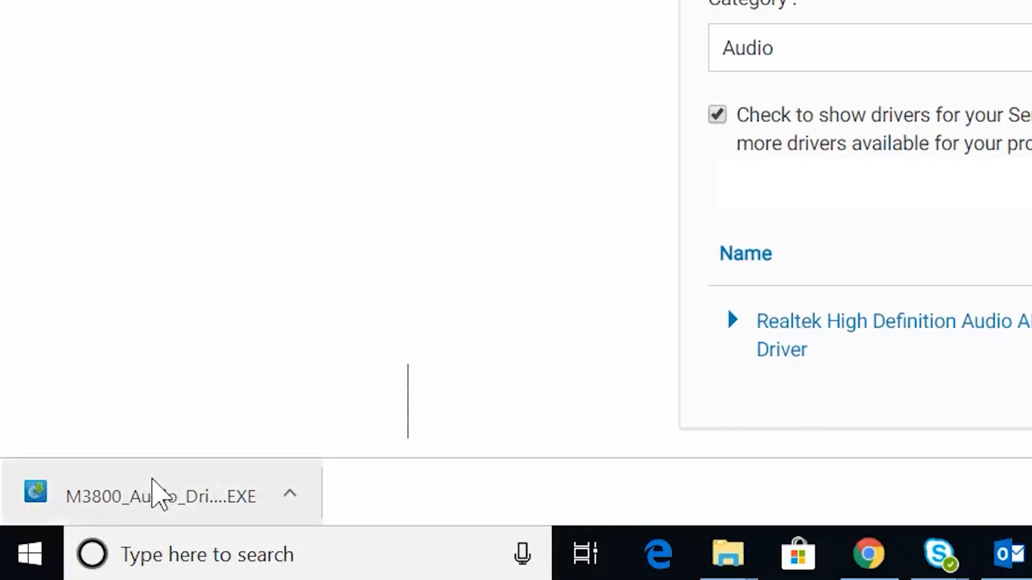
{"action": "left_click", "coordinate": [158, 496]}
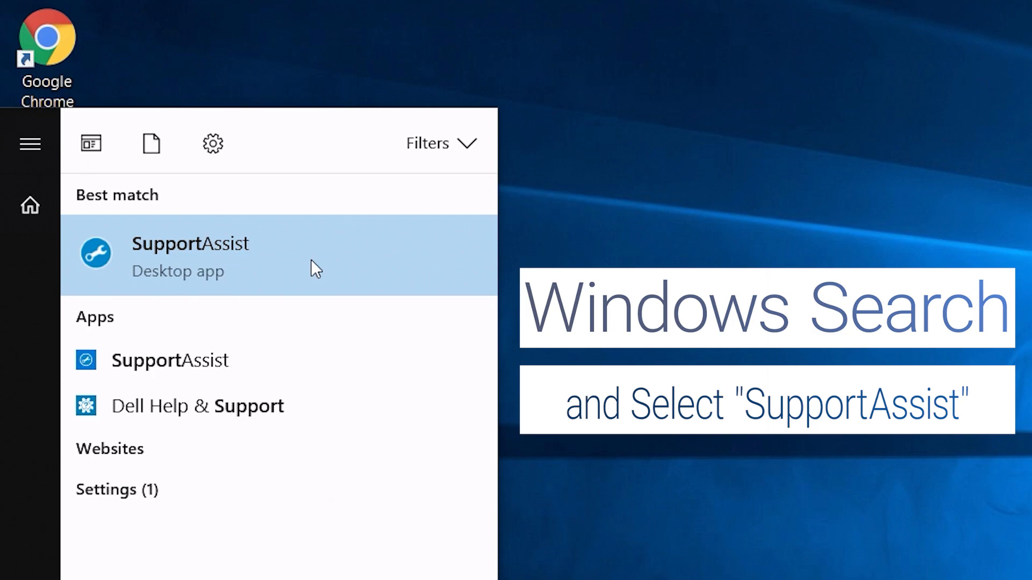
Step: Launch SupportAssist again from the Windows Search Best match result
{"action": "left_click", "coordinate": [190, 257]}
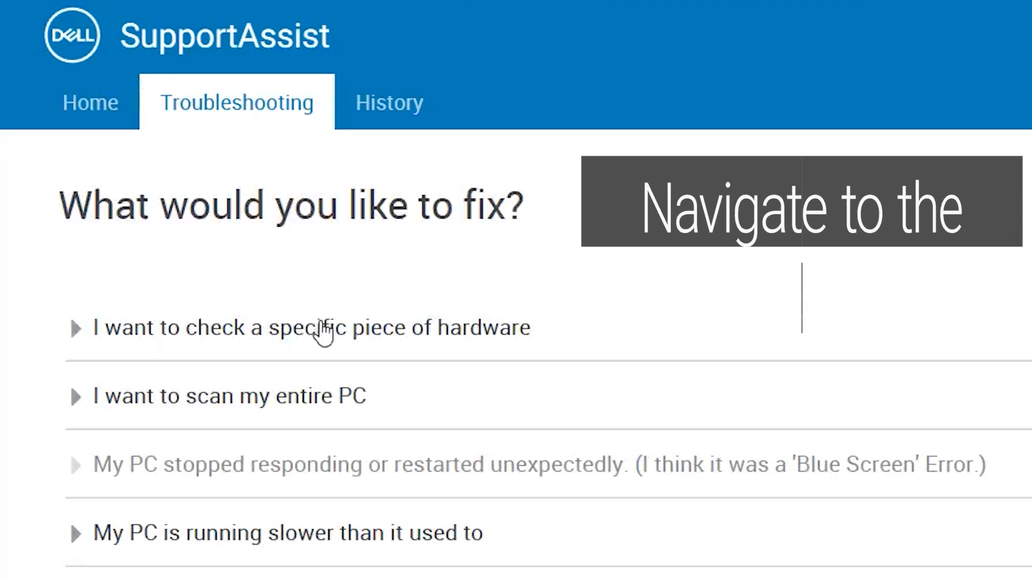
Step: Expand 'I want to check a specific piece of hardware' and scan the Sound Card under Audio Devices
{"action": "left_click", "coordinate": [311, 328]}
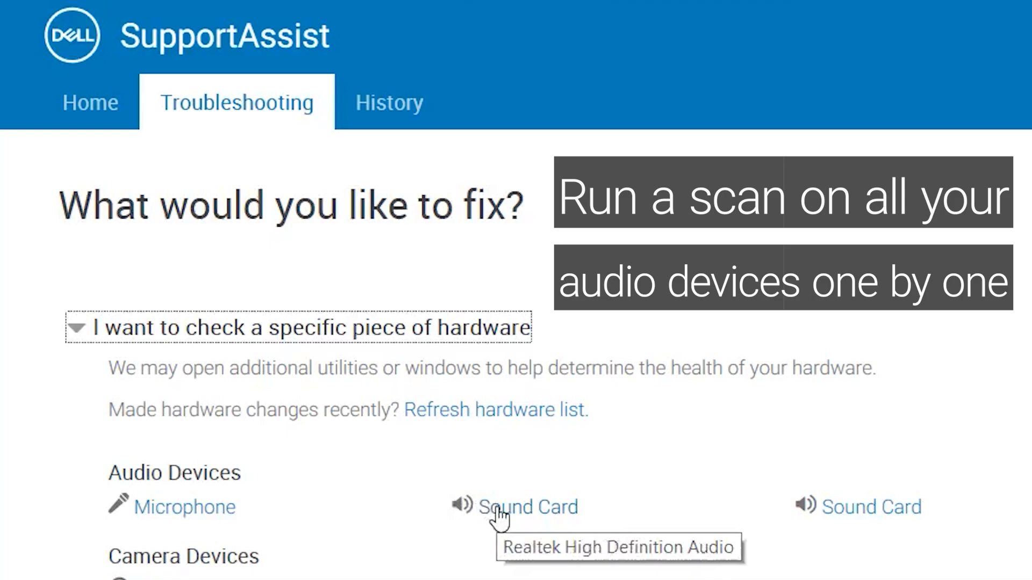
{"action": "mouse_move", "coordinate": [666, 477]}
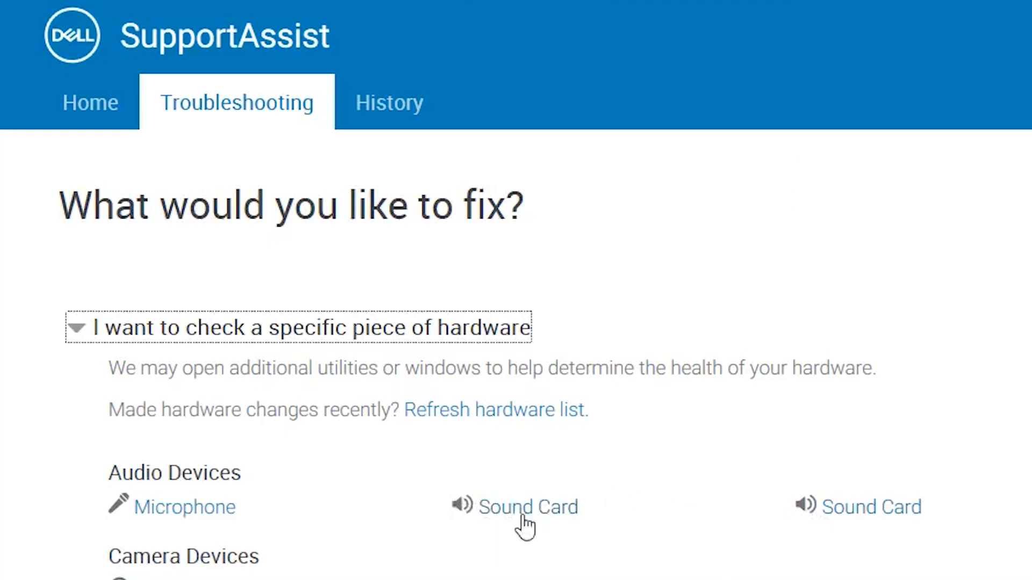
{"action": "left_click", "coordinate": [527, 507]}
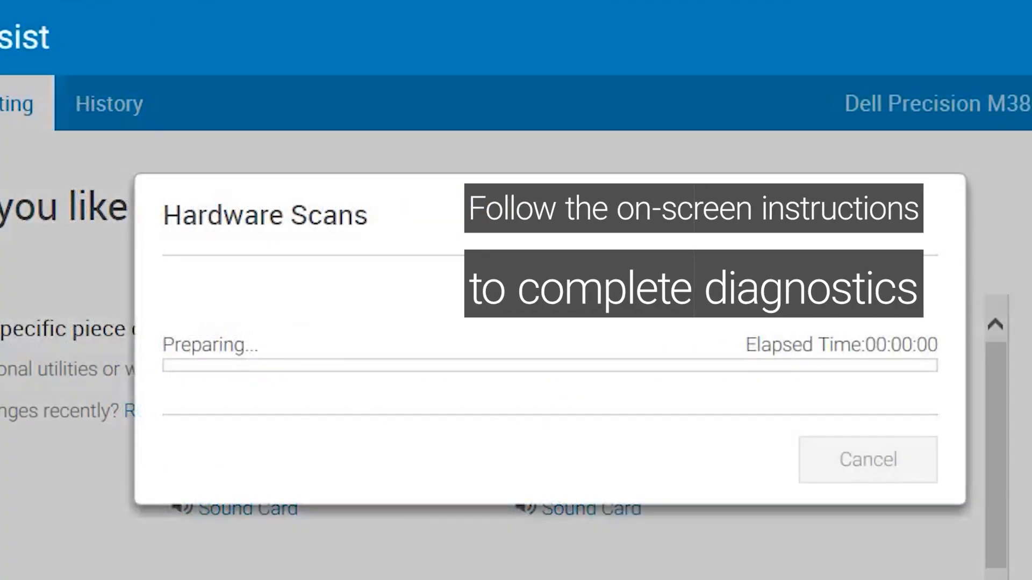